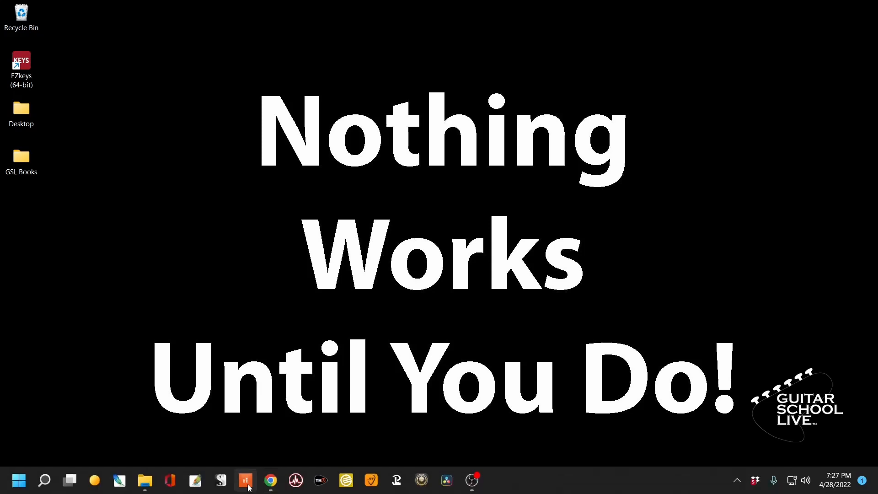
- Launch Cakewalk so the Long Train Runnin' 1.cwp project loads
left_click(245, 480)
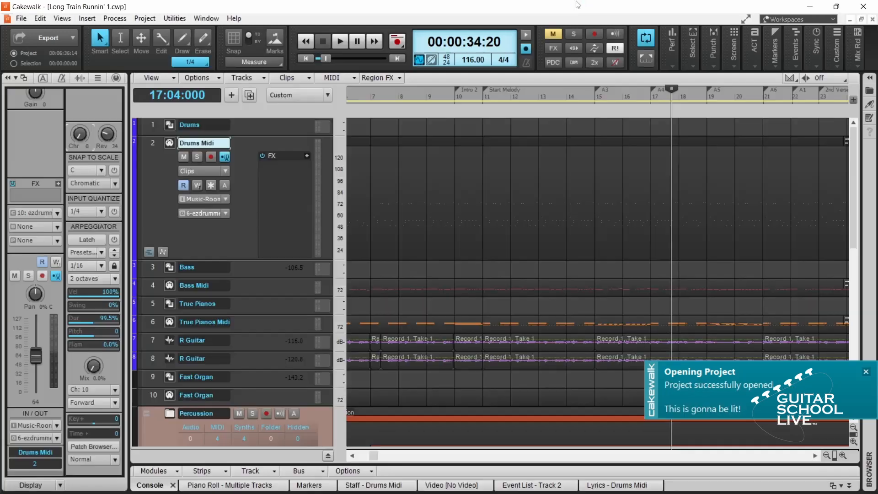
- Reach the MIDI Control Surfaces page of Cakewalk's Preferences
left_click(39, 18)
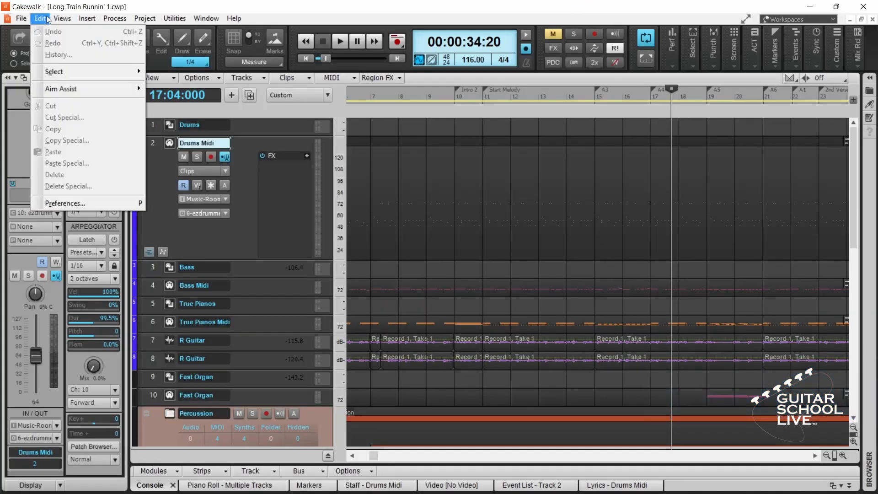
mouse_move(65, 203)
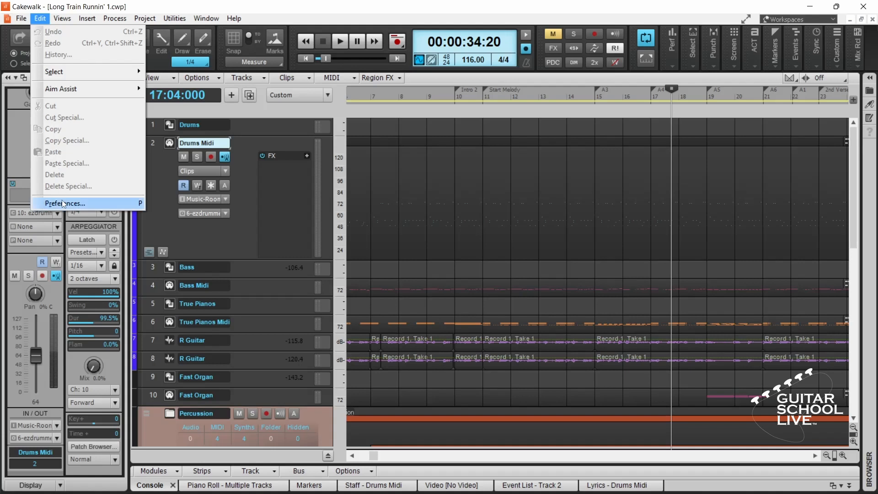
left_click(64, 203)
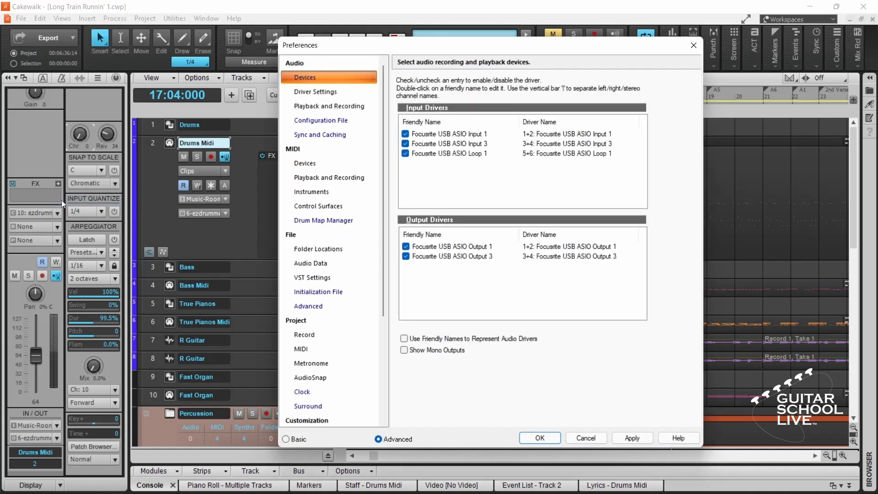
mouse_move(314, 144)
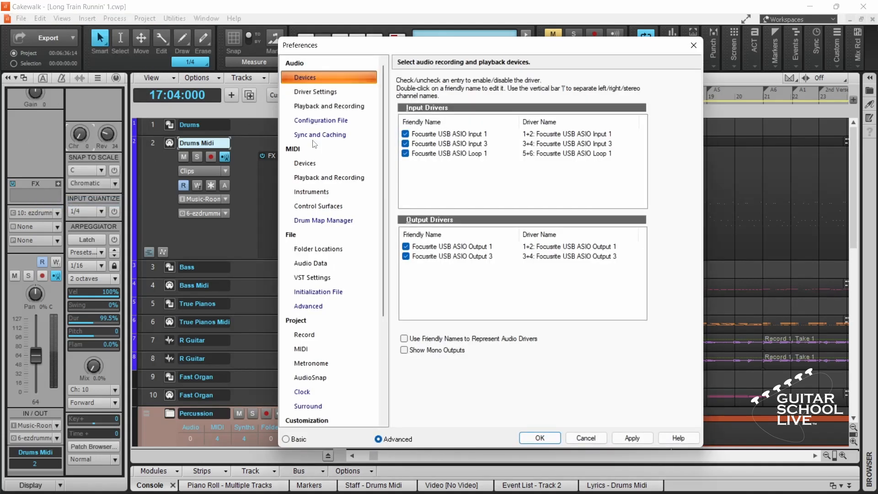
left_click(319, 206)
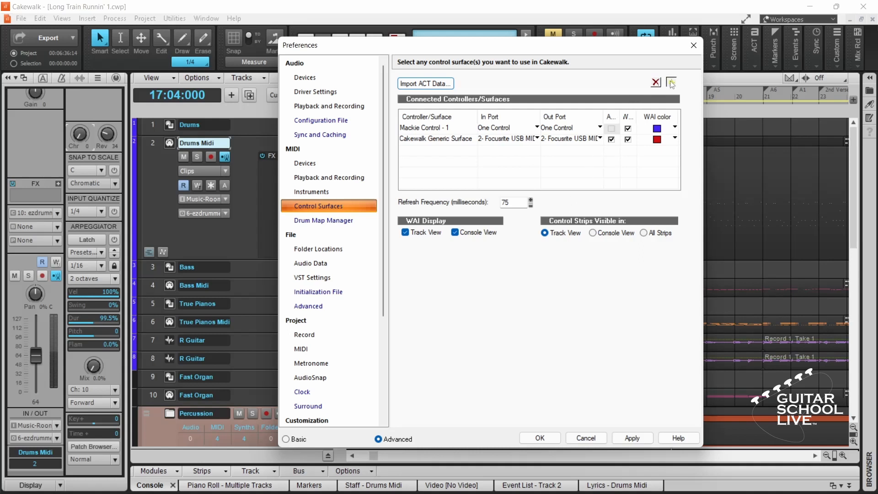
- Add an ACT MIDI Controller on the Focusrite USB MIDI ports and accept the Preferences
left_click(670, 83)
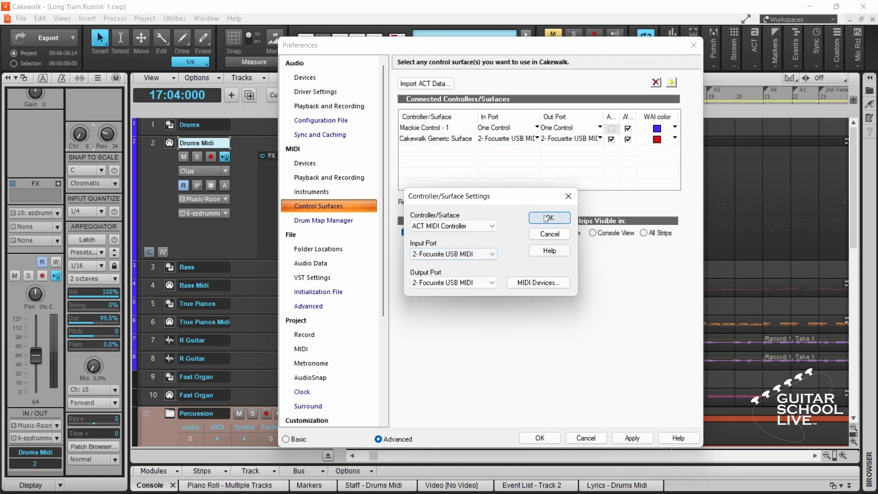
left_click(548, 217)
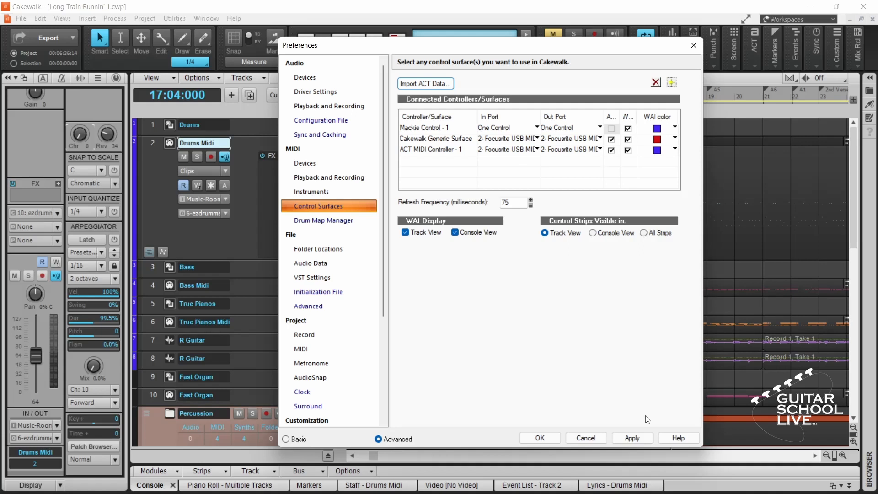
left_click(632, 438)
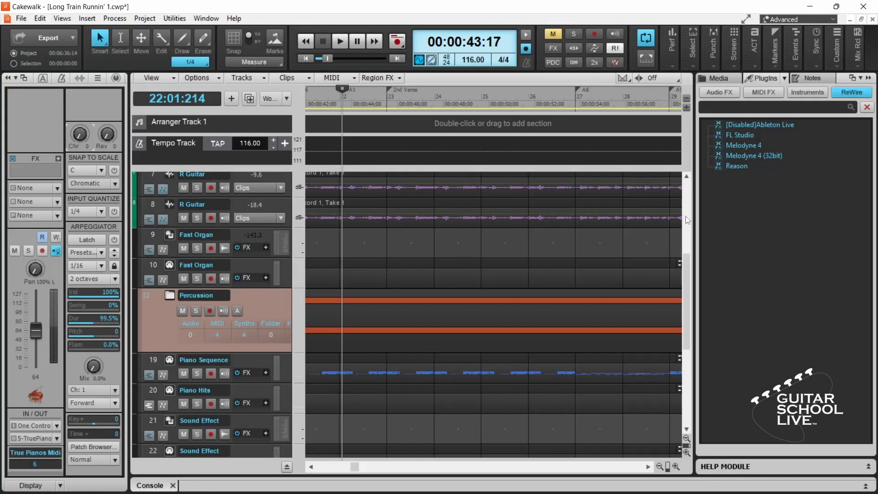
- Show the ACT MIDI Controller properties window from the Control Bar's ACT module
left_click(181, 39)
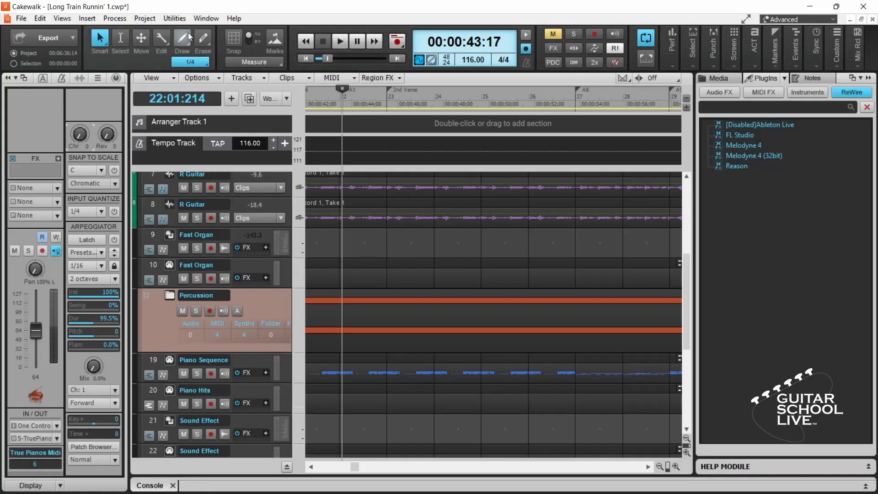
left_click(174, 18)
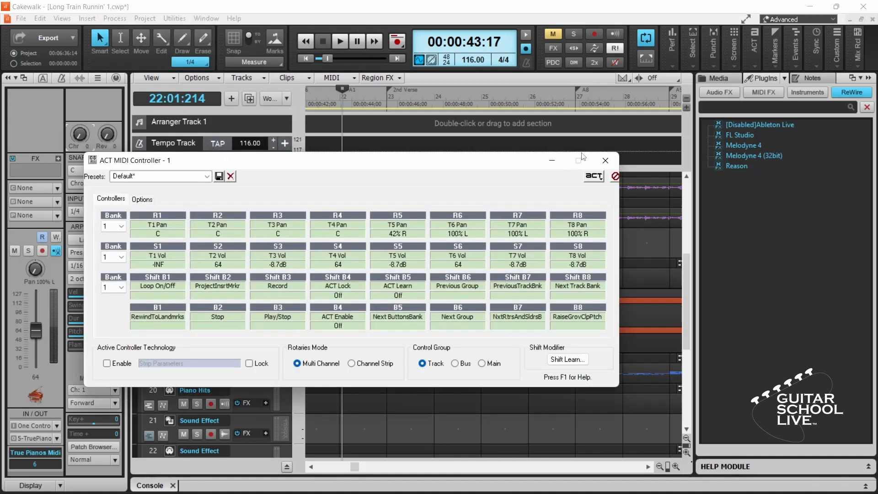
left_click(604, 160)
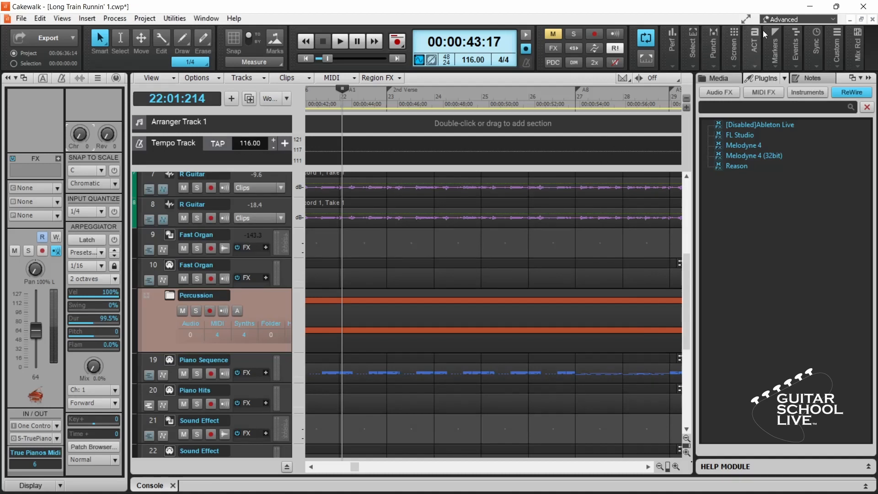
left_click(797, 20)
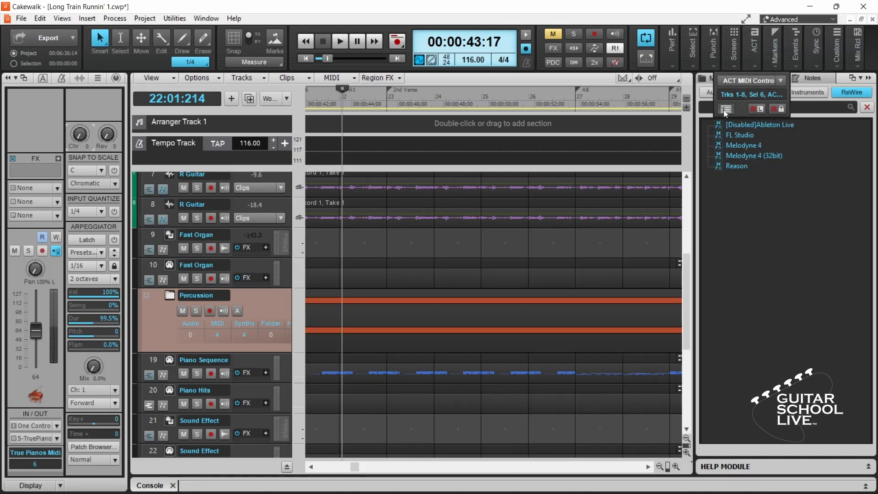
left_click(726, 108)
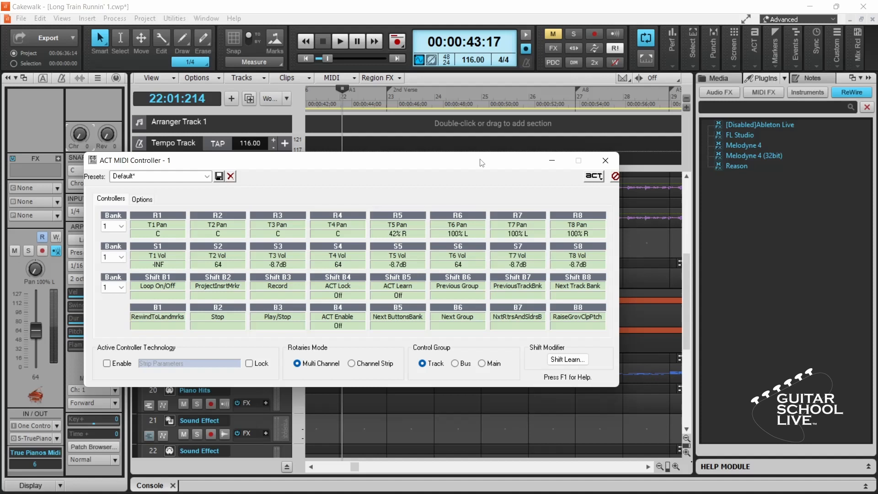
- Relabel the B1–B8 buttons as pedal numbers 1 through 7 and 10 via Edit Label
double_click(156, 317)
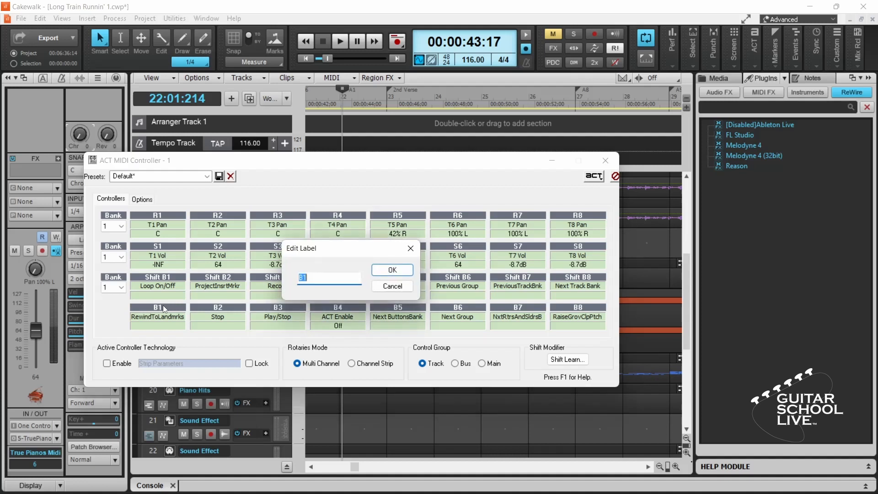
type("1")
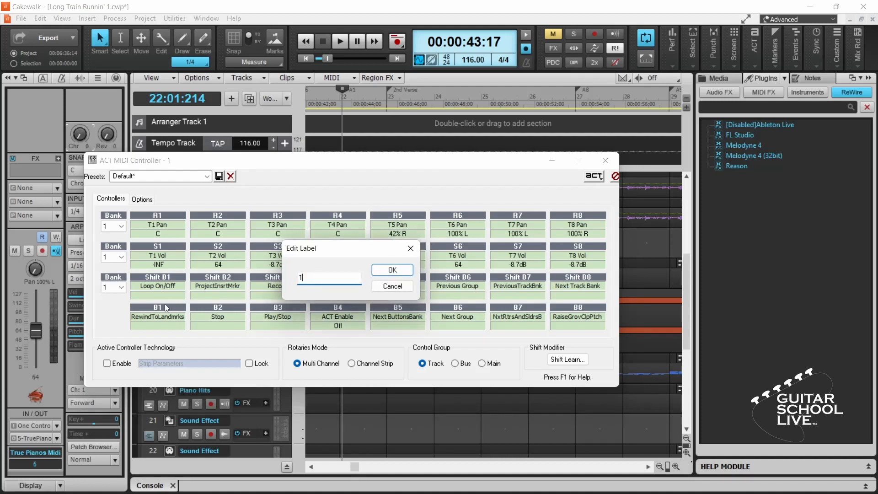
left_click(391, 269)
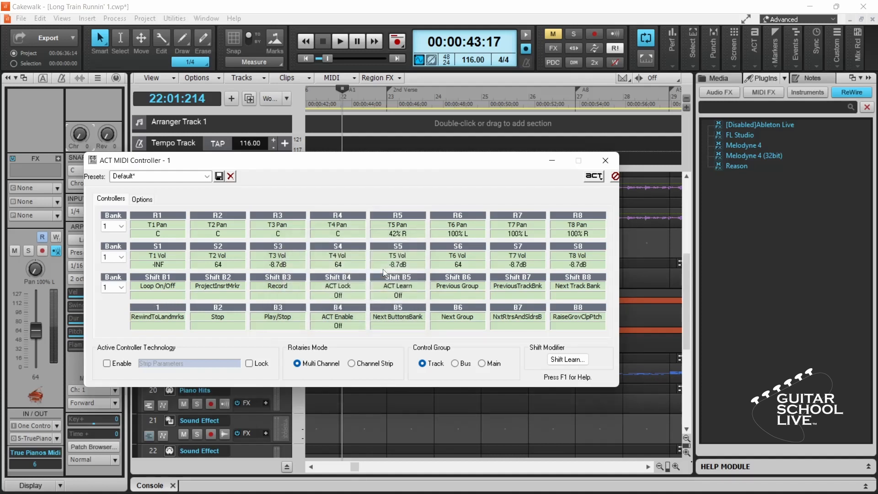
double_click(218, 316)
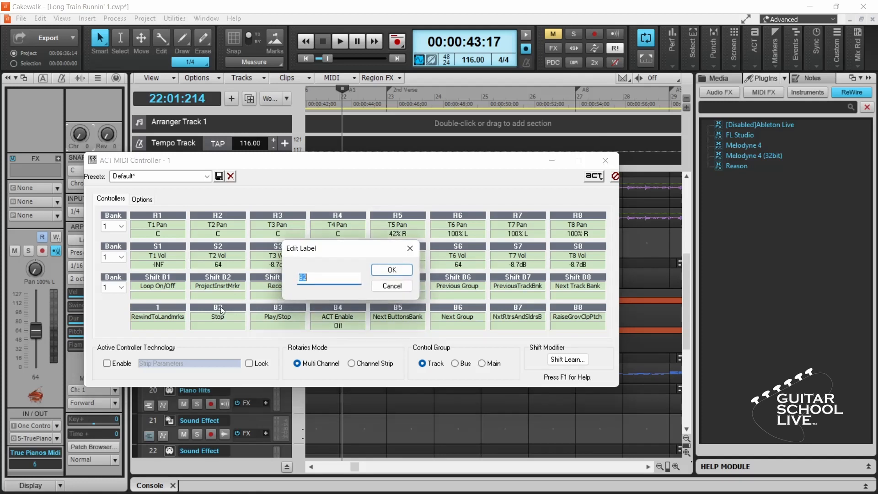
left_click(390, 268)
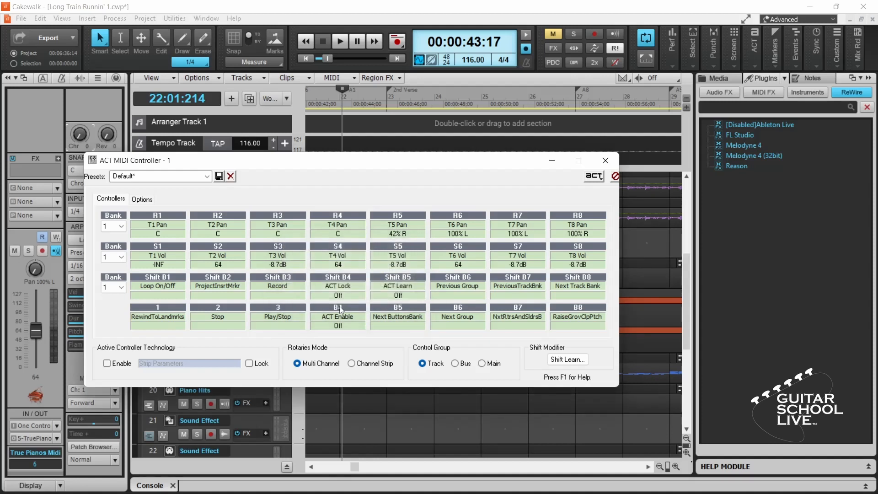
mouse_move(389, 312)
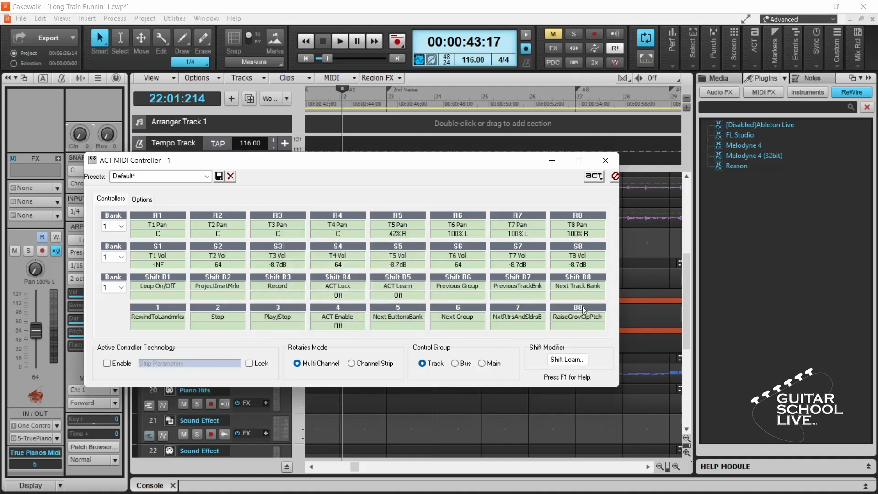
double_click(577, 316)
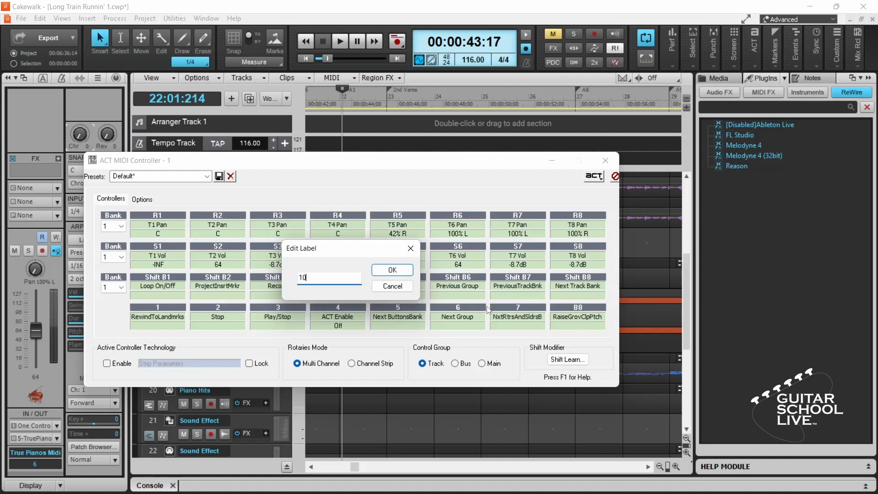
left_click(392, 269)
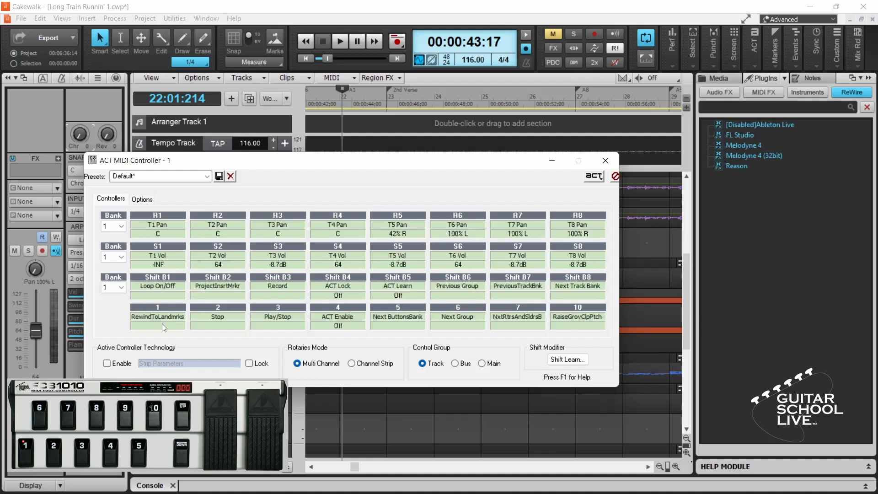
mouse_move(170, 327)
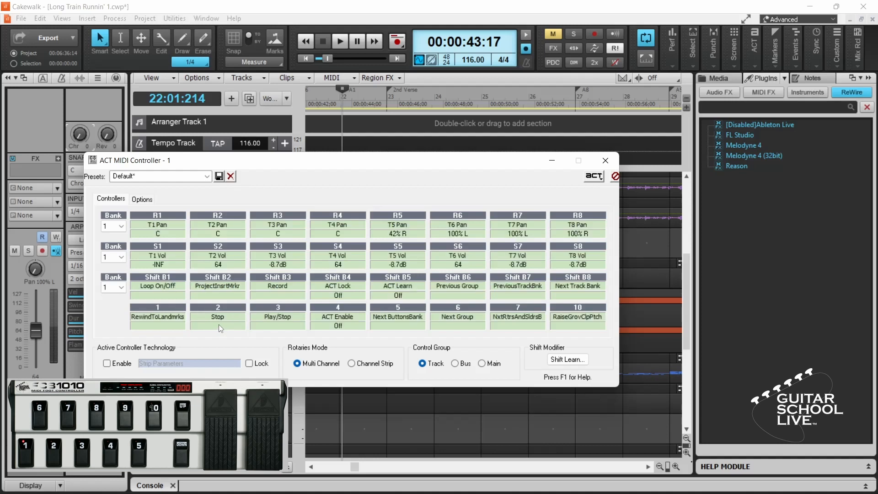
mouse_move(277, 327)
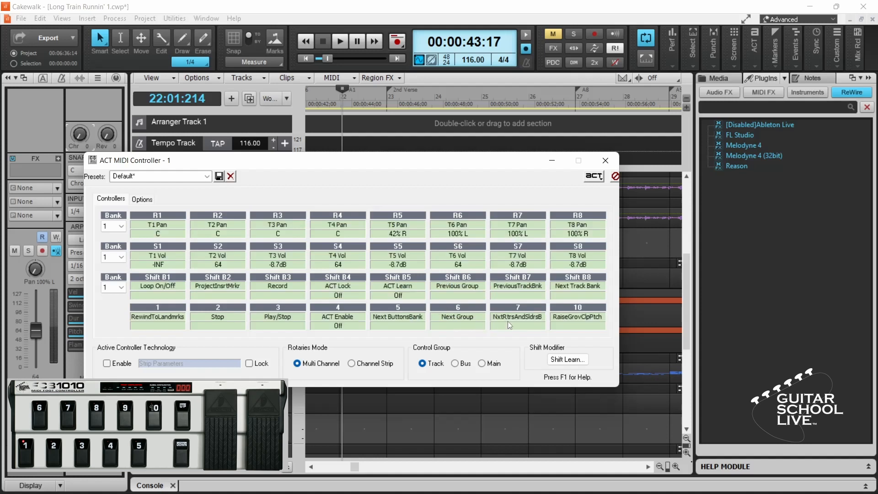
mouse_move(558, 322)
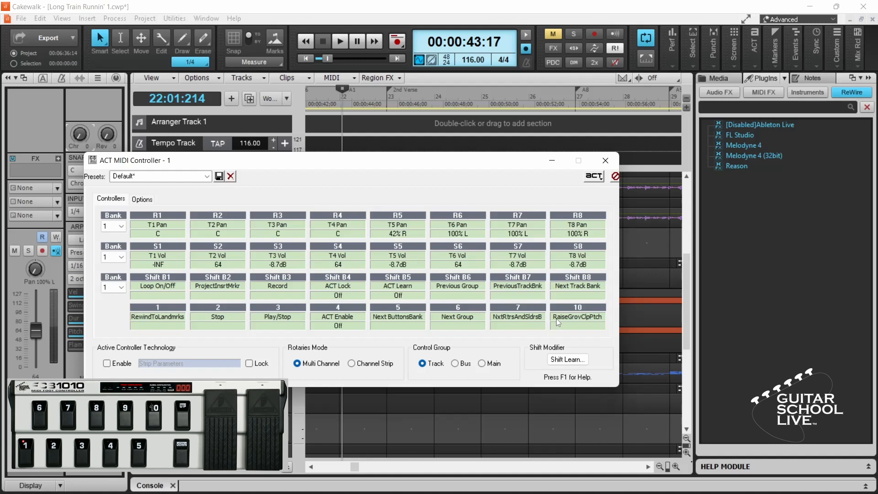
mouse_move(575, 329)
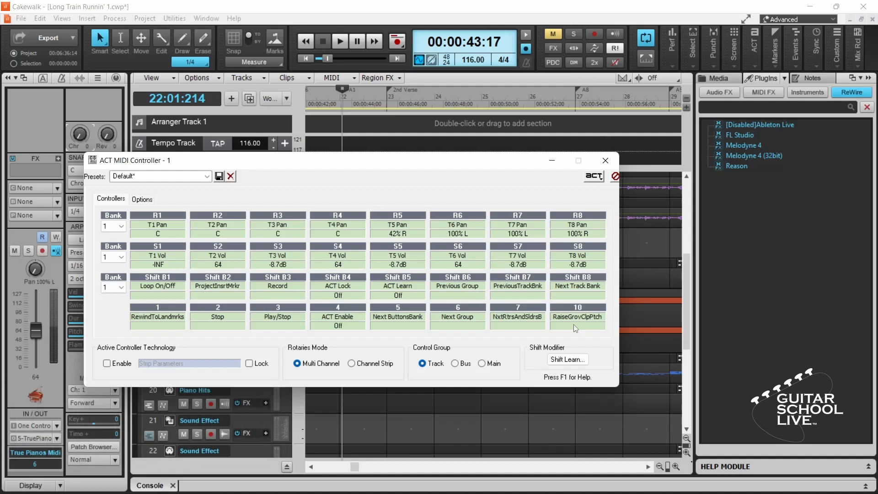
mouse_move(260, 297)
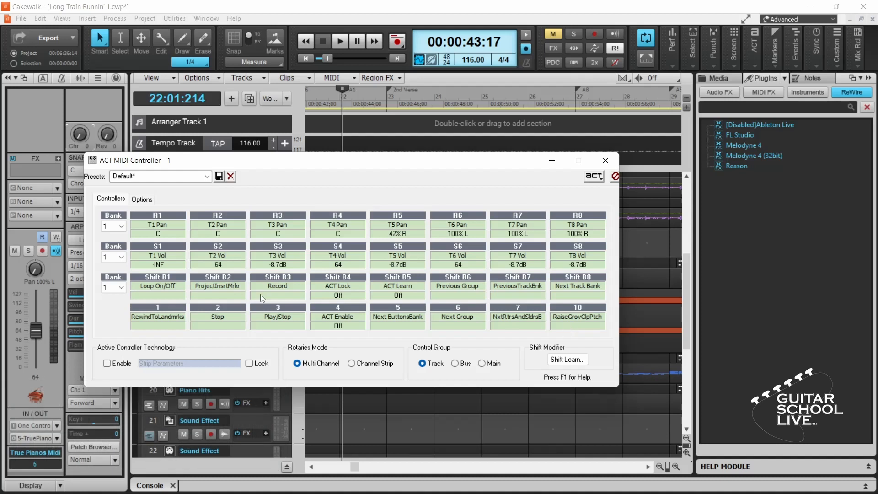
- In bank 1, map button 5 to Next Buttons Bank and button 10 to Previous Buttons Bank, excluded from ACT
left_click(142, 199)
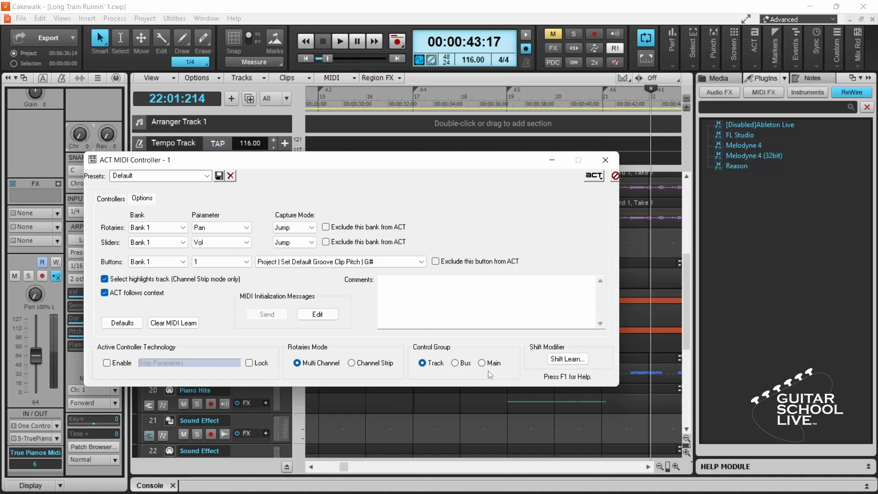
mouse_move(363, 345)
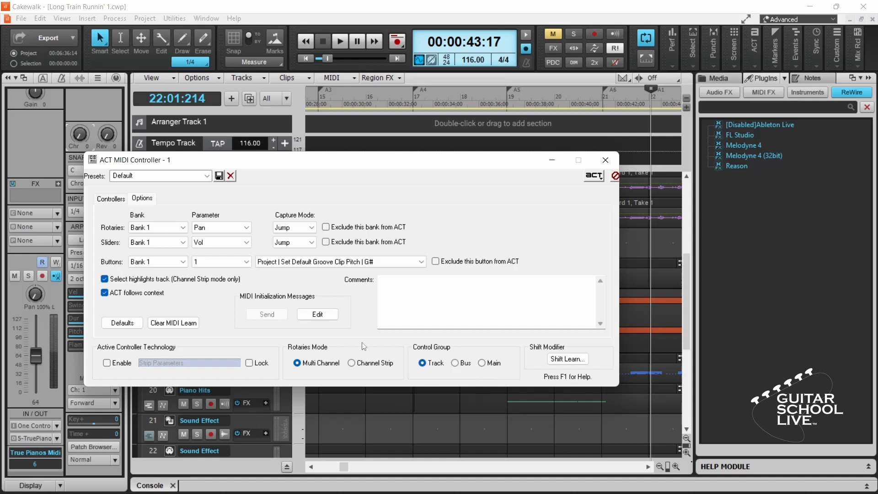
left_click(220, 261)
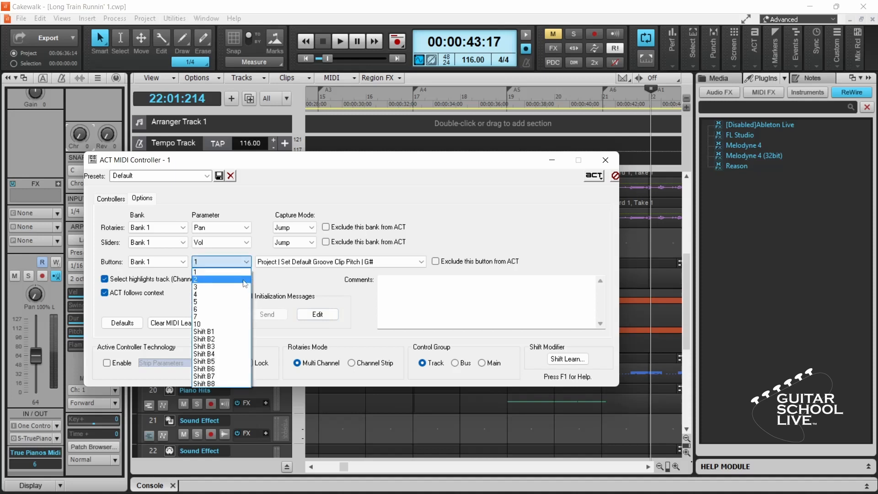
left_click(194, 301)
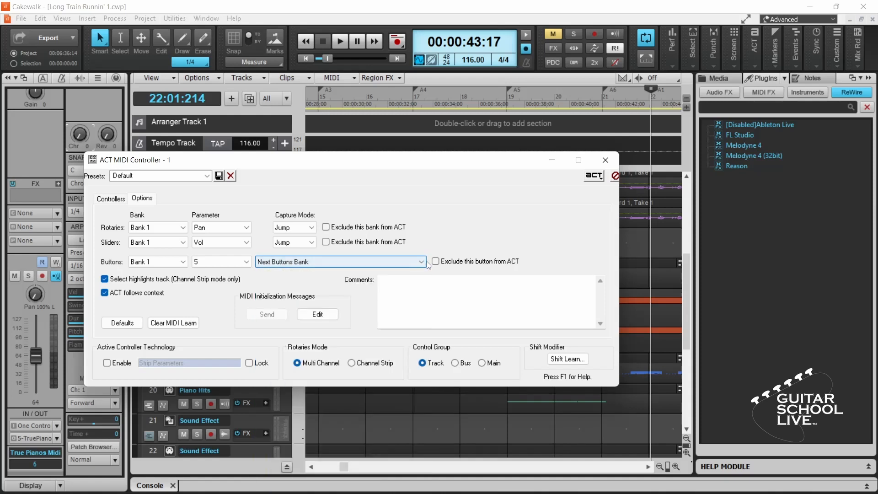
left_click(436, 262)
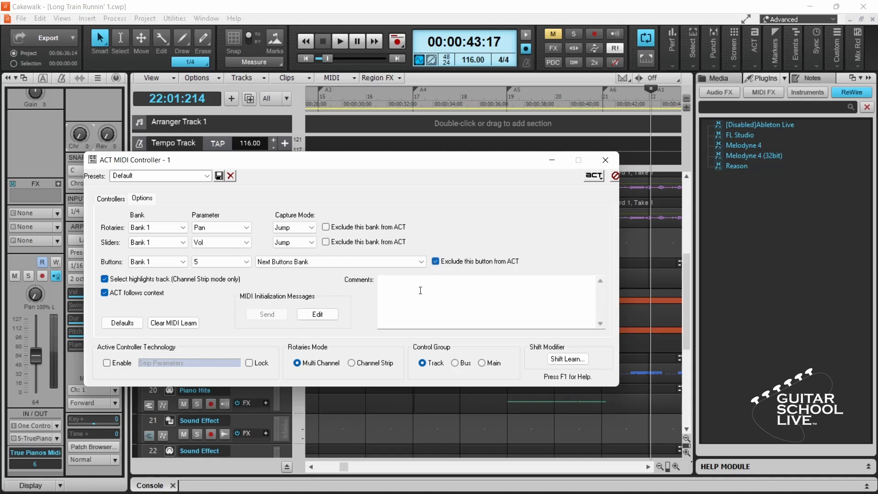
left_click(245, 262)
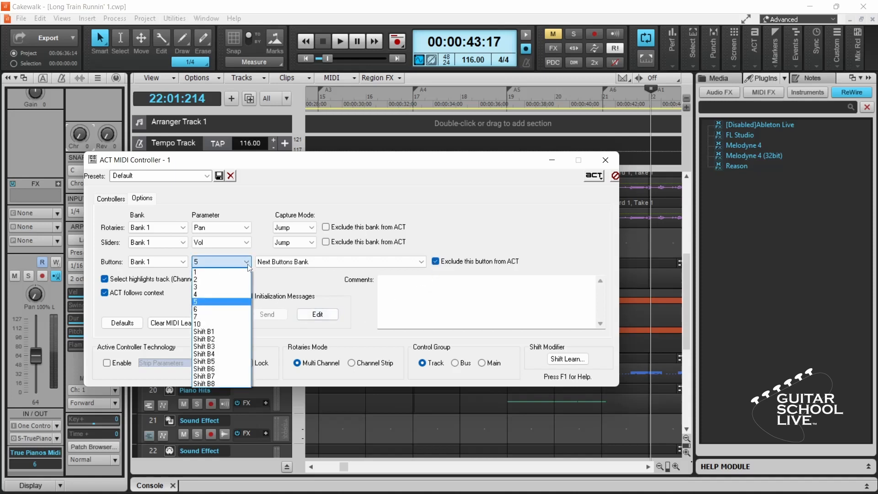
left_click(197, 324)
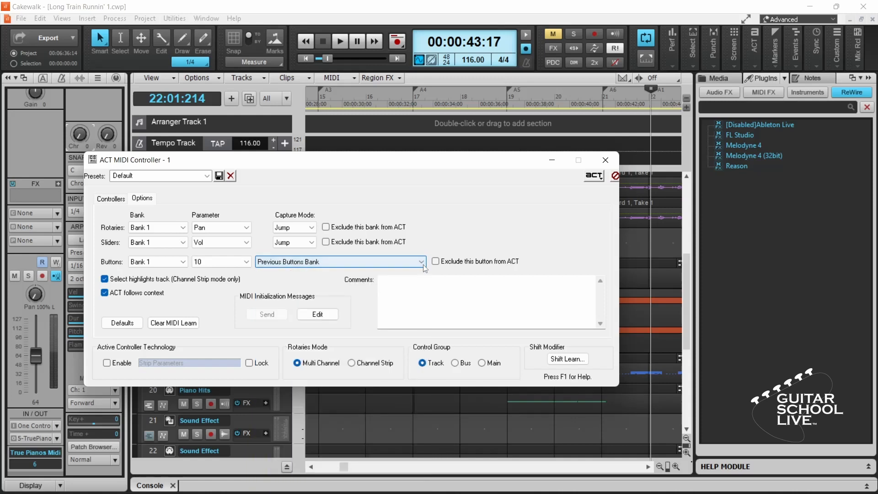
left_click(435, 261)
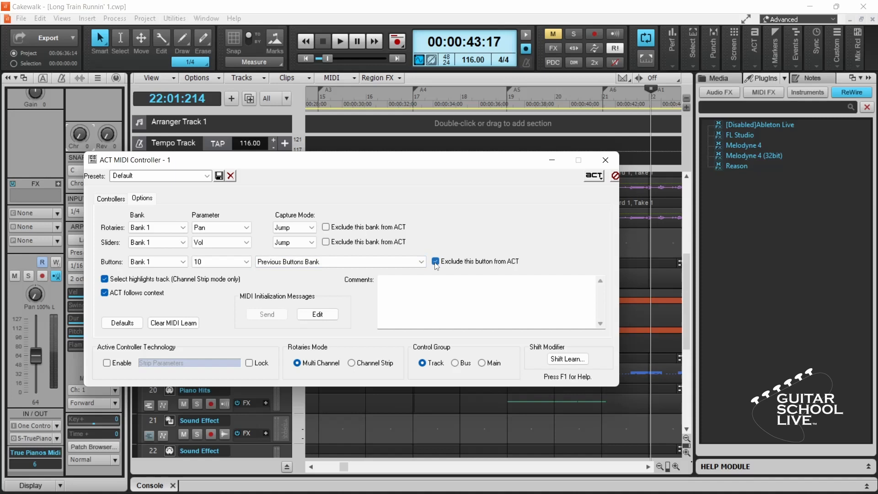
left_click(158, 262)
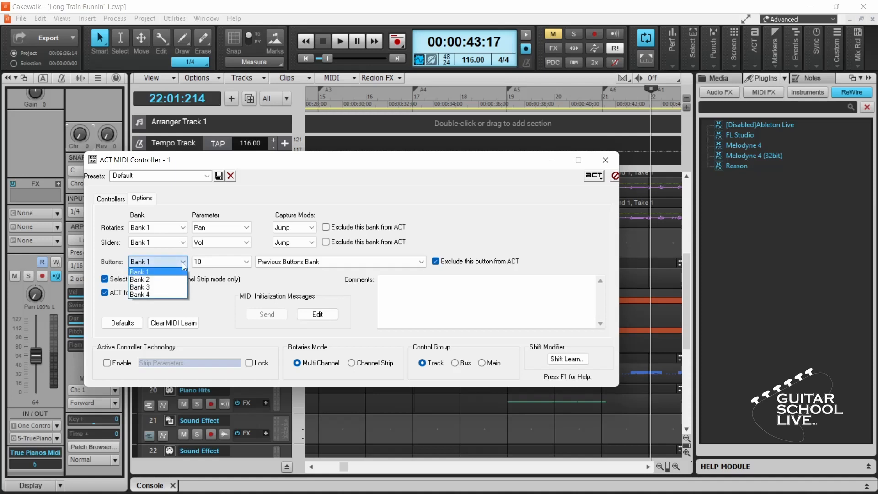
- Repeat the Next/Previous Buttons Bank mapping for buttons 5 and 10 in banks 2, 3 and 4
left_click(139, 279)
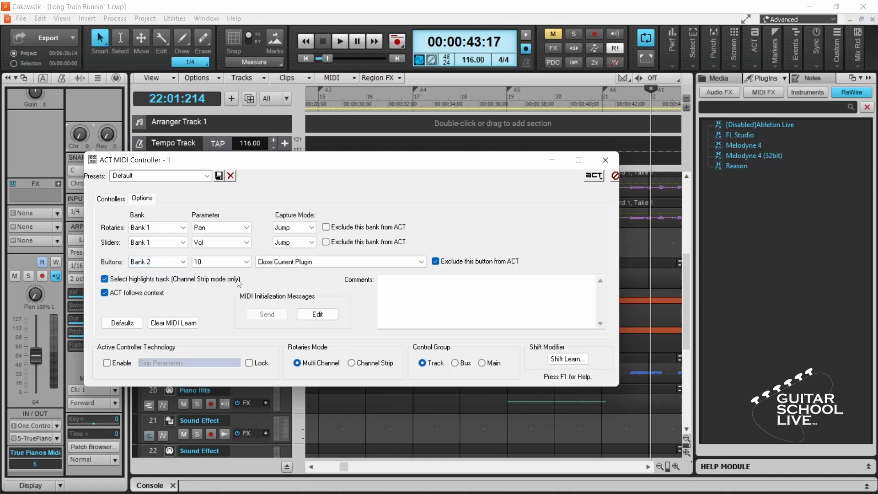
left_click(338, 261)
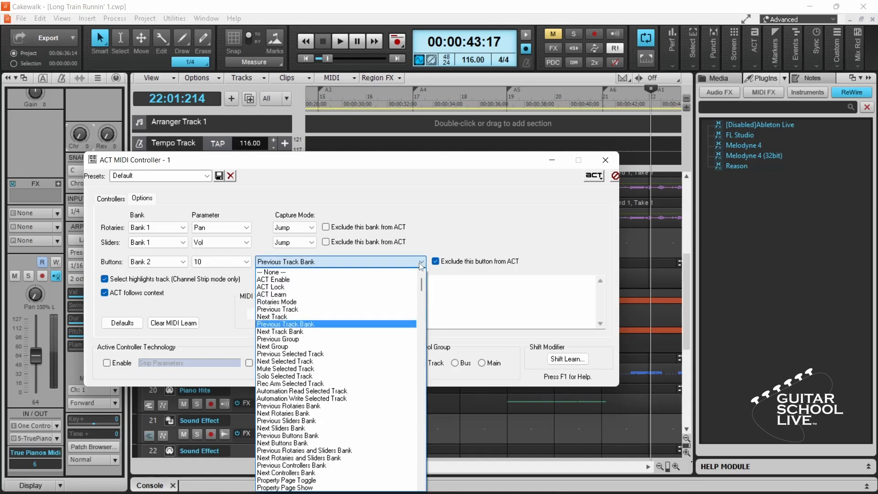
left_click(303, 450)
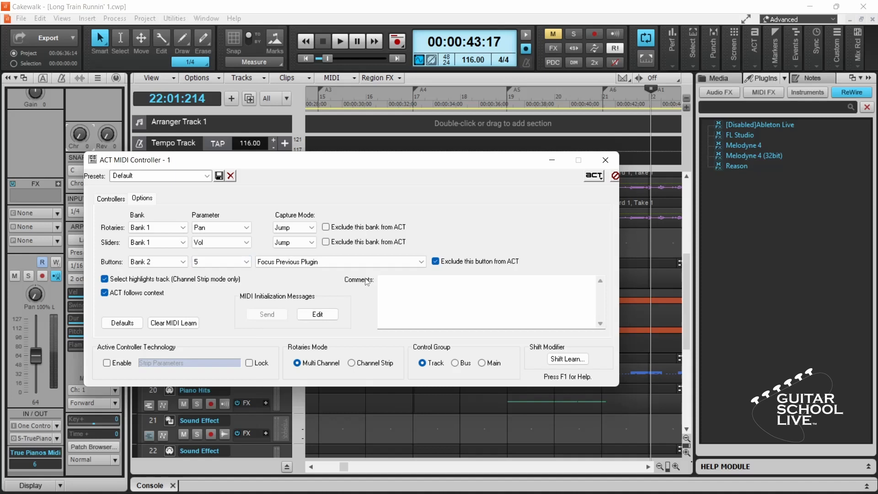
left_click(337, 261)
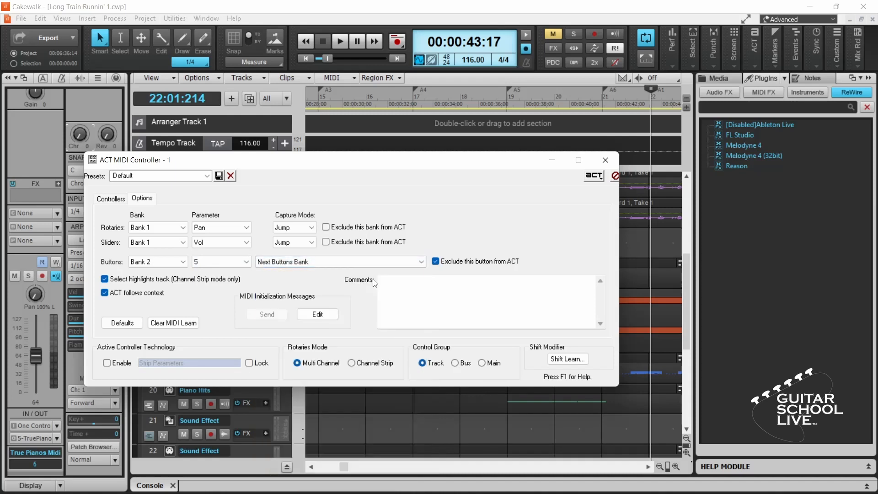
left_click(158, 262)
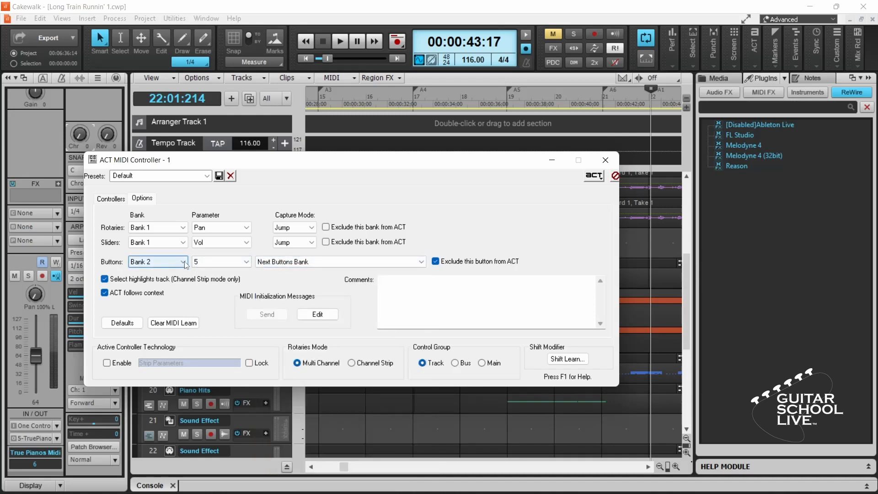
left_click(184, 262)
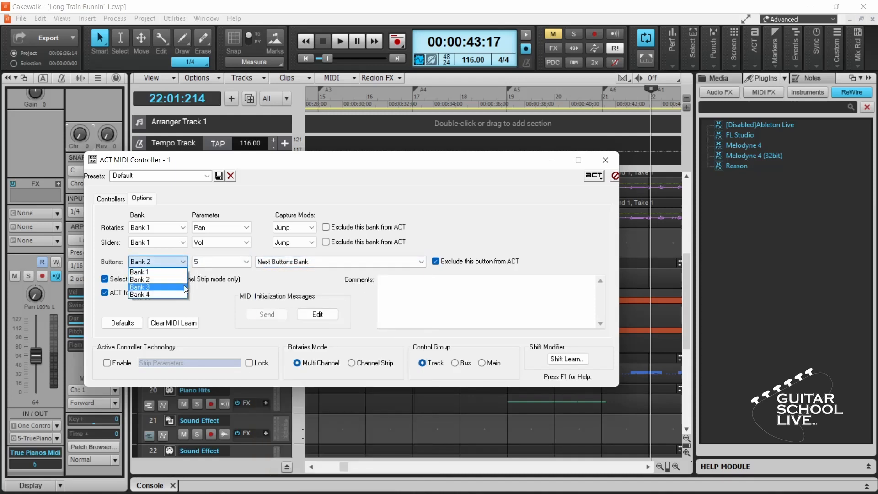
left_click(145, 287)
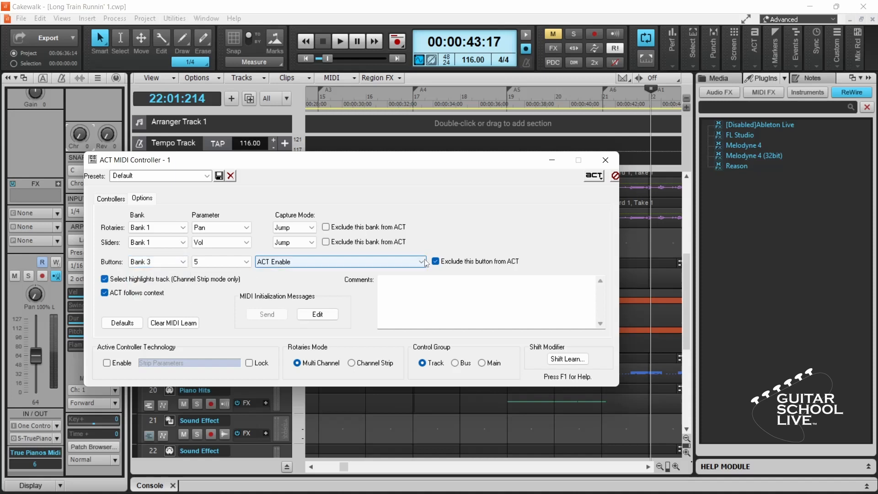
left_click(341, 262)
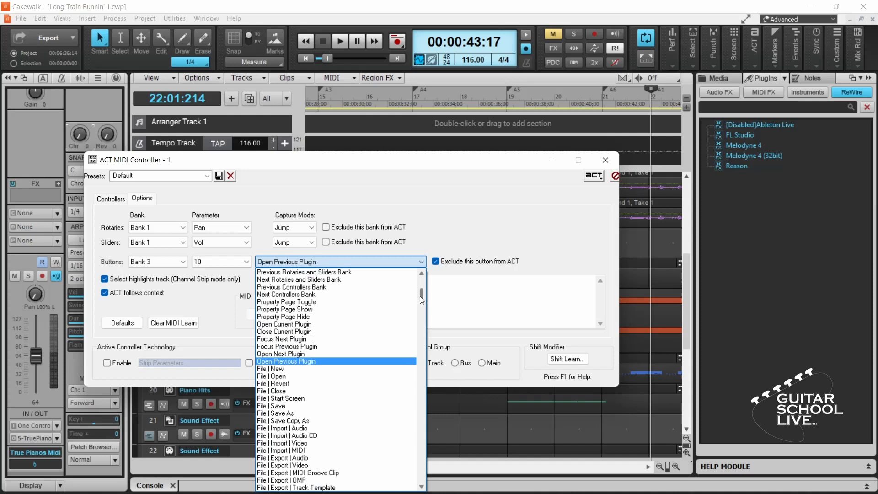
left_click(306, 272)
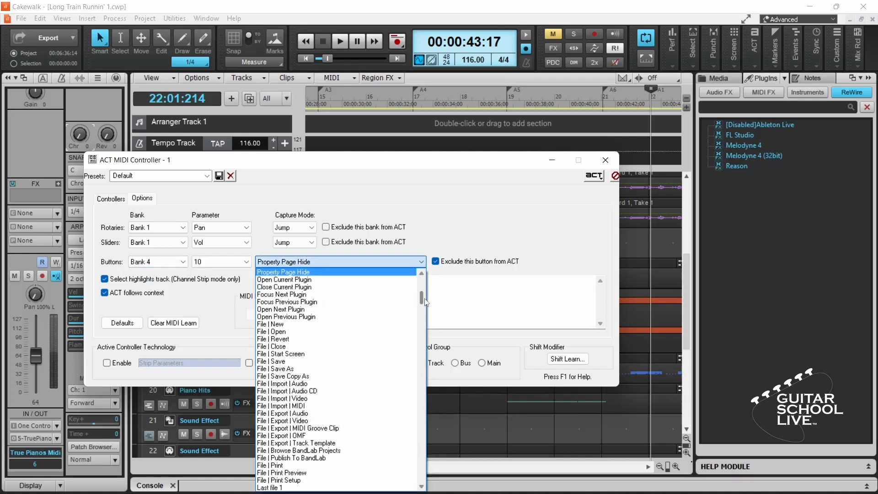
left_click(281, 309)
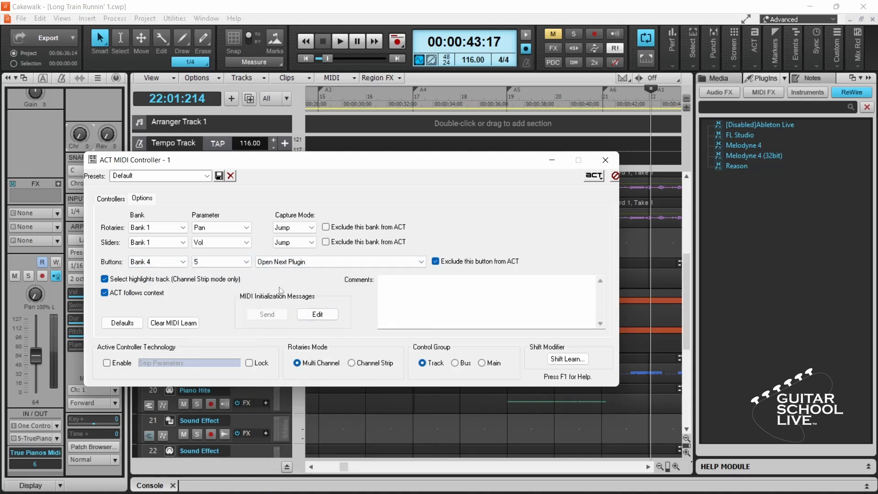
left_click(339, 262)
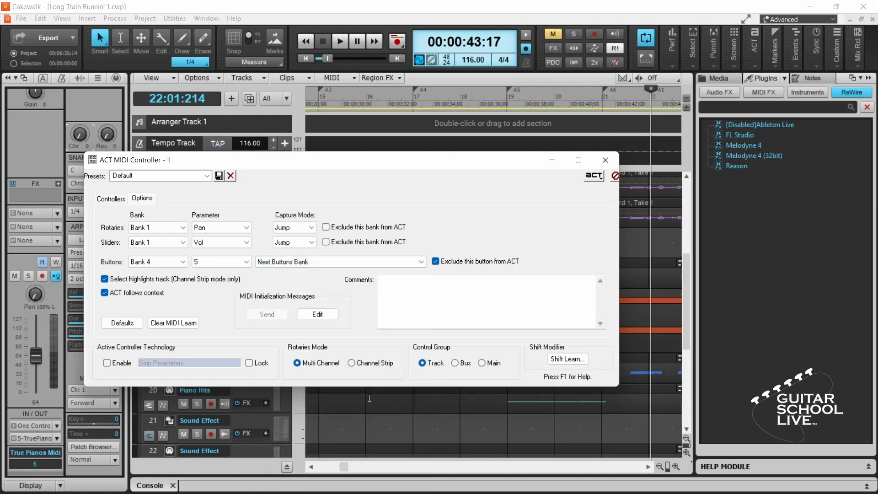
mouse_move(444, 320)
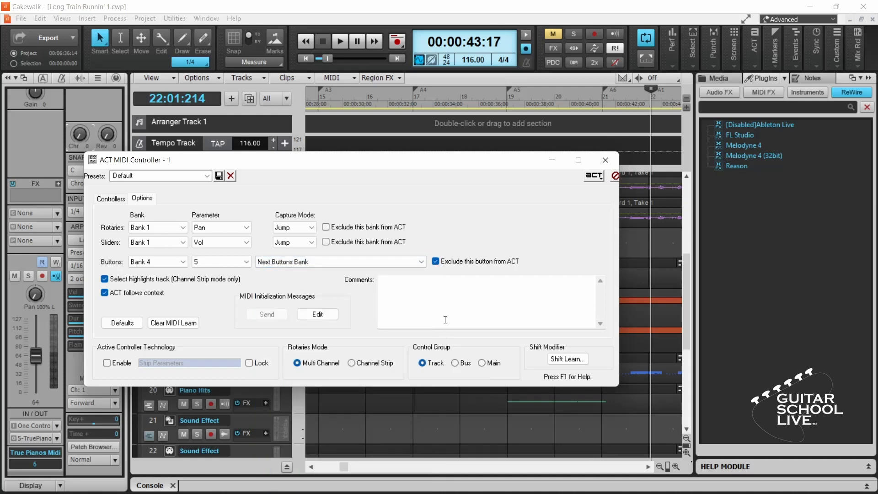
left_click(111, 198)
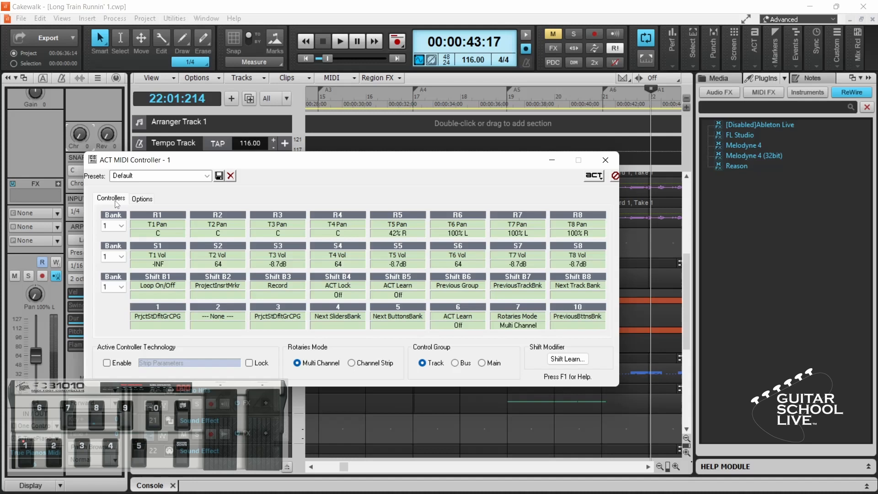
left_click(120, 286)
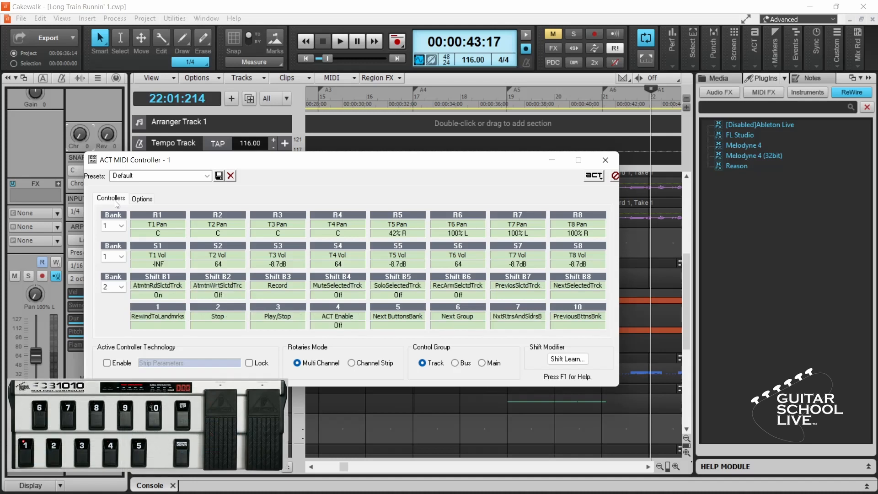
left_click(112, 287)
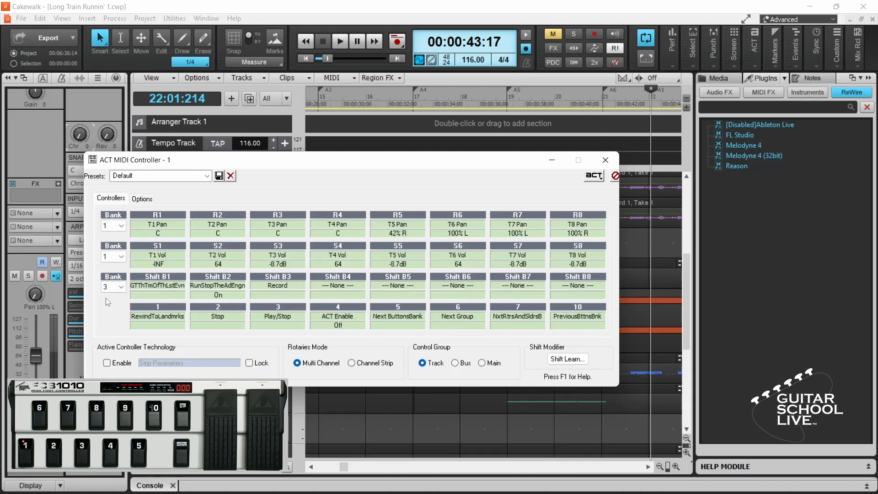
left_click(121, 287)
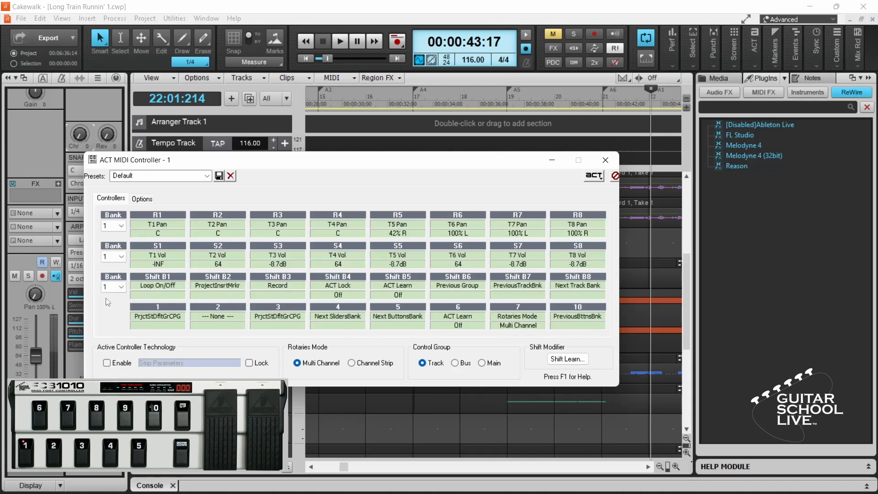
left_click(121, 287)
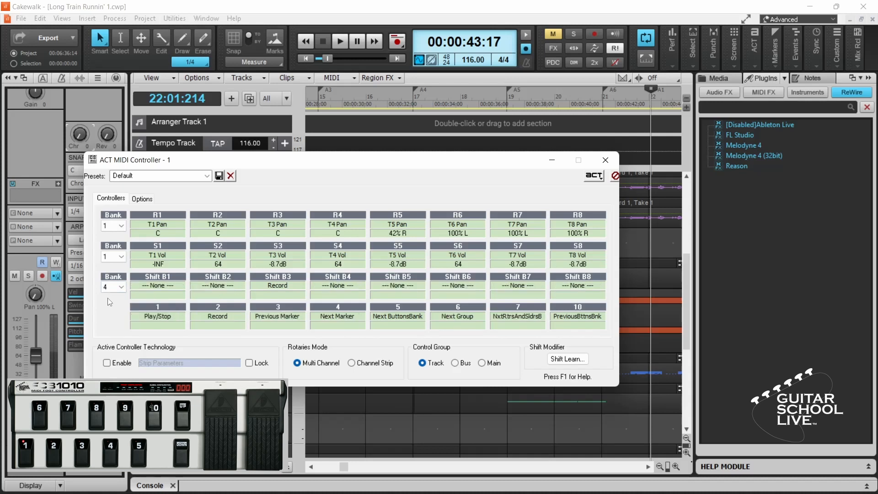
left_click(114, 287)
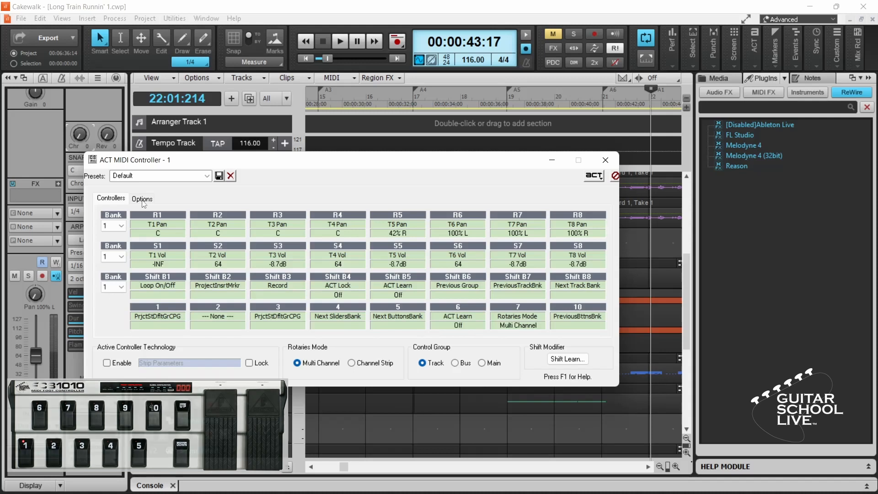
- Assign the Play/Stop command to pedal 1 in bank 1
left_click(142, 198)
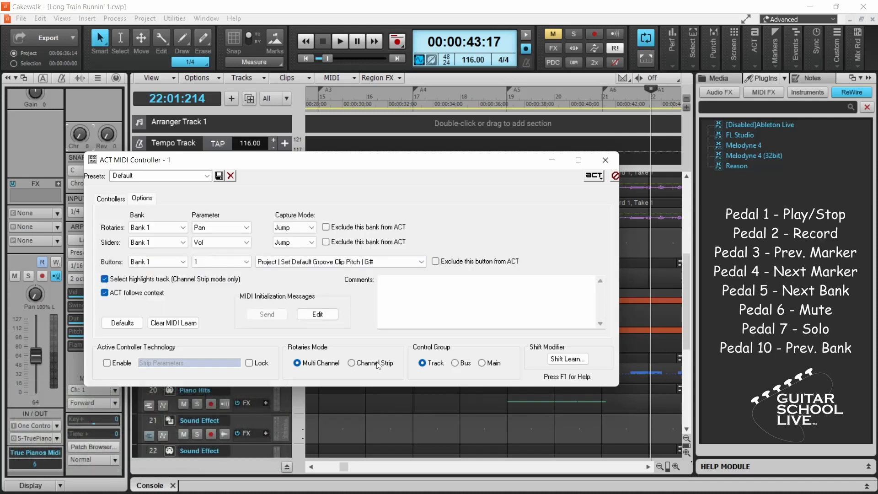
left_click(157, 261)
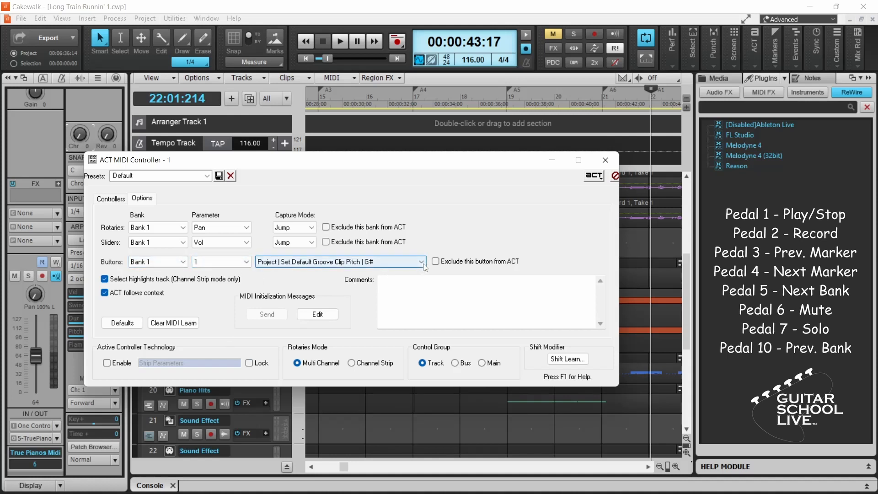
left_click(339, 261)
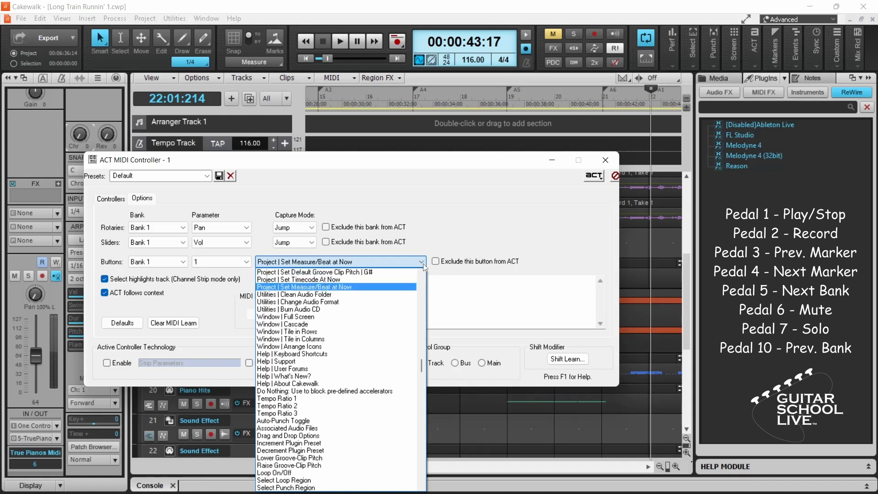
left_click(303, 486)
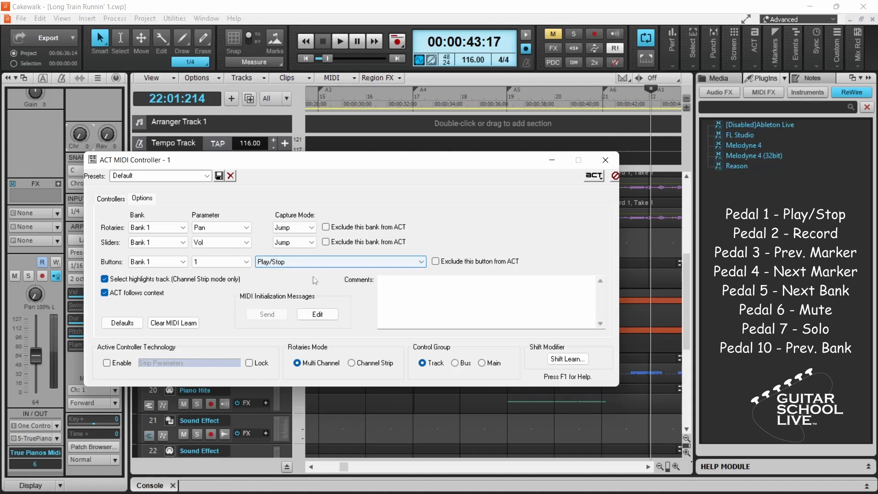
- Assign Previous Marker to pedal 3 and Next Marker to pedal 4
left_click(245, 261)
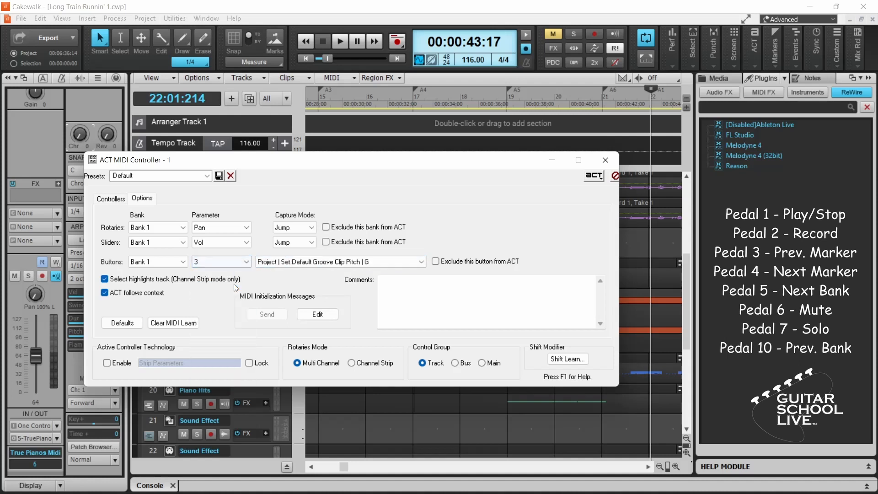
left_click(338, 261)
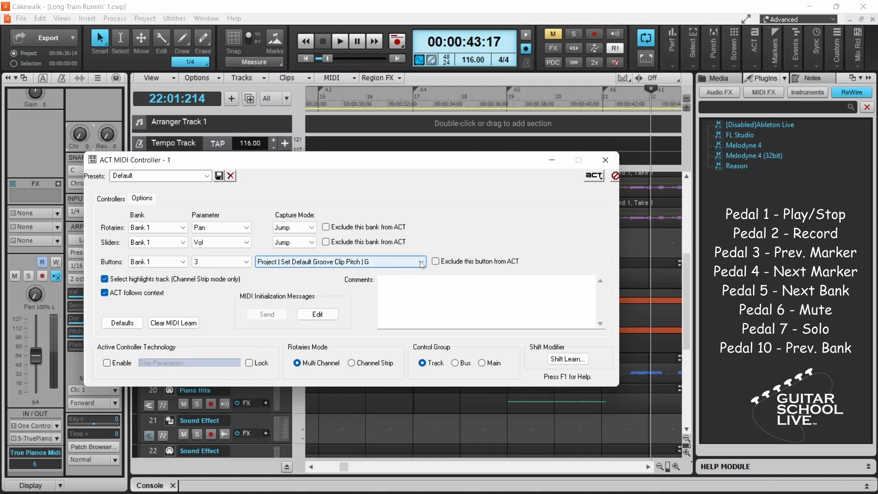
left_click(419, 261)
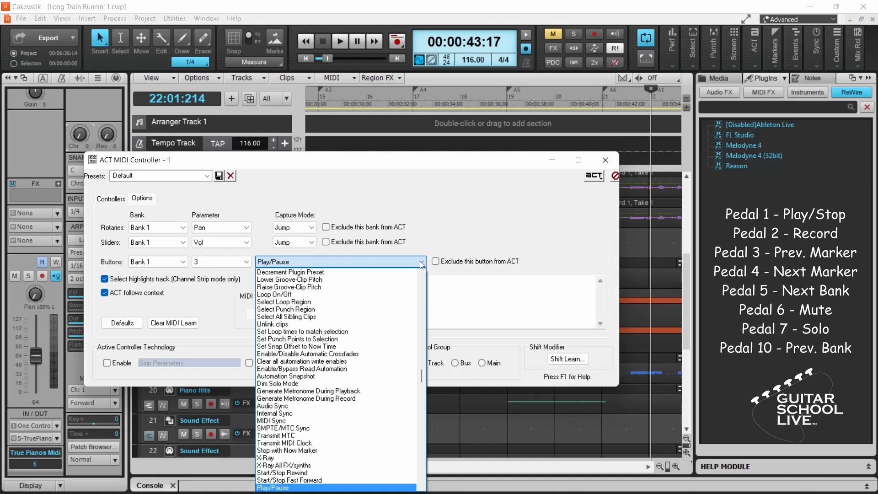
left_click(280, 486)
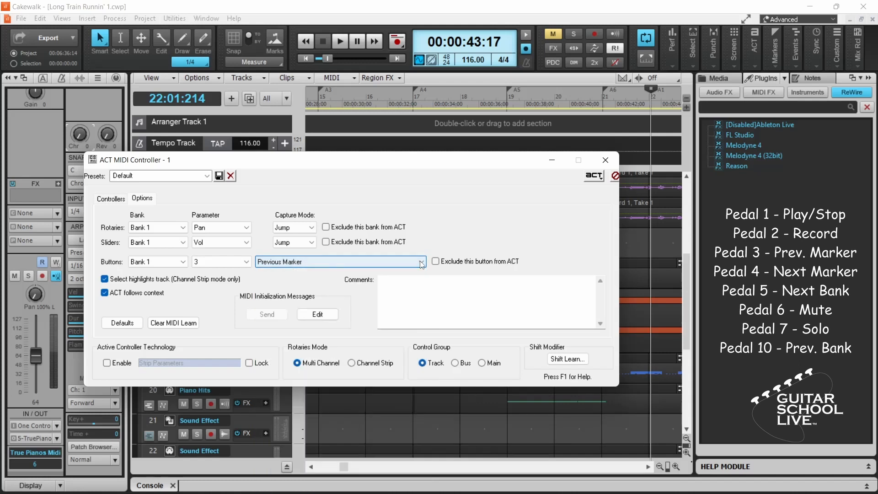
left_click(246, 262)
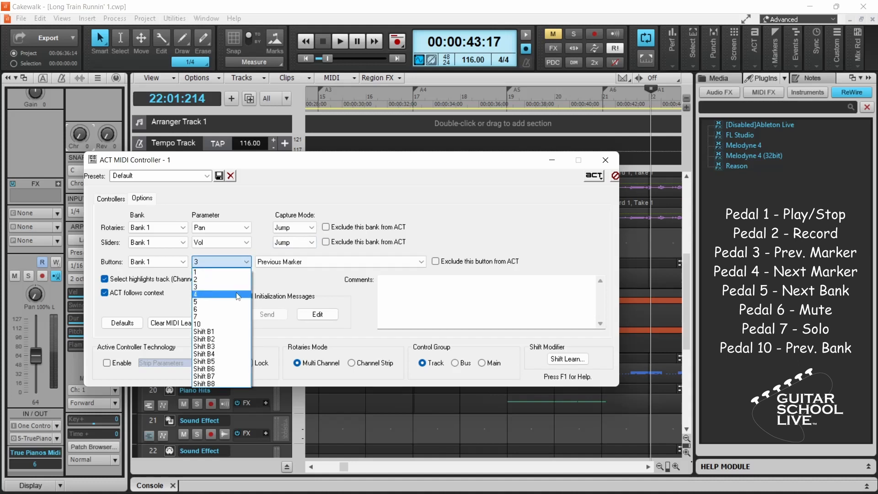
left_click(222, 293)
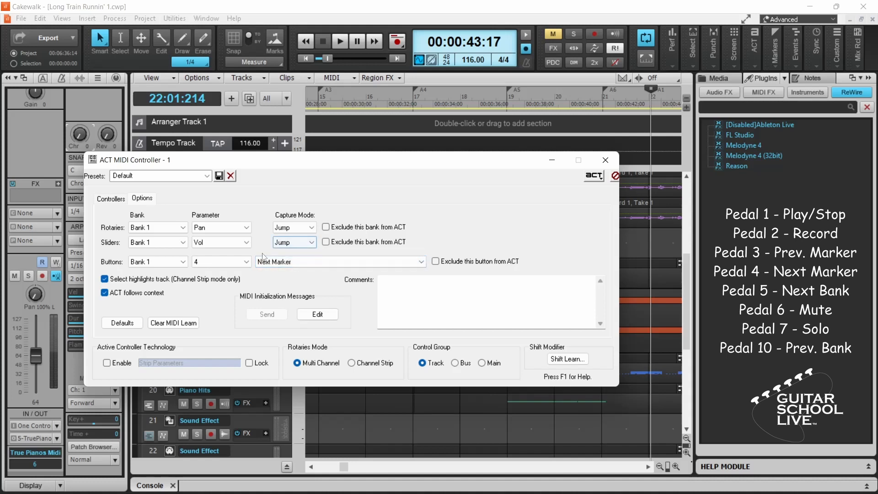
- Assign Mute Selected Track to pedal 6 and Solo Selected Track to pedal 7
left_click(246, 261)
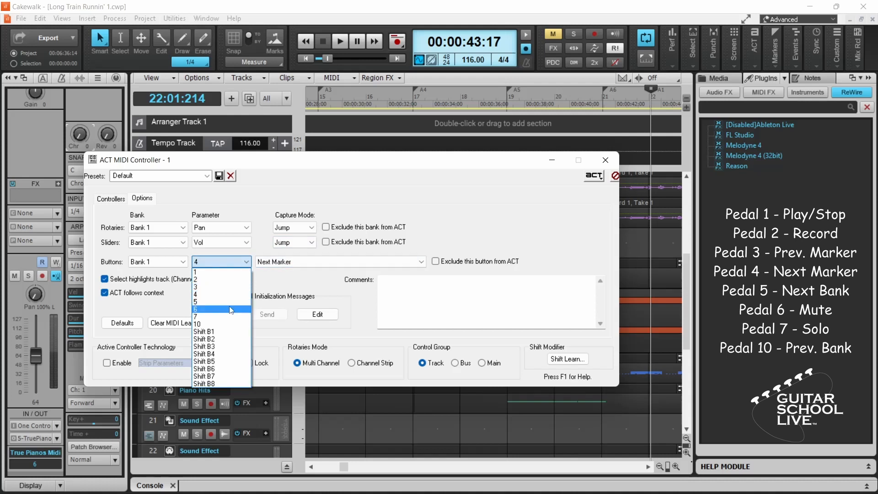
left_click(218, 309)
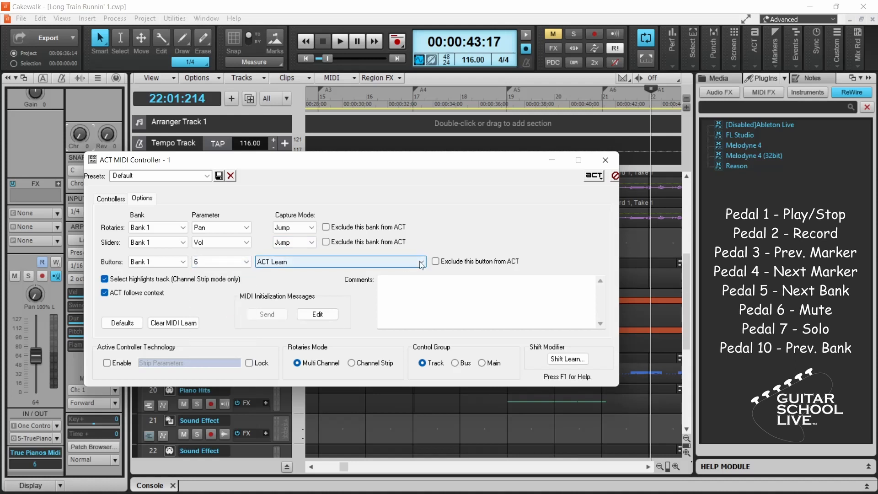
left_click(420, 262)
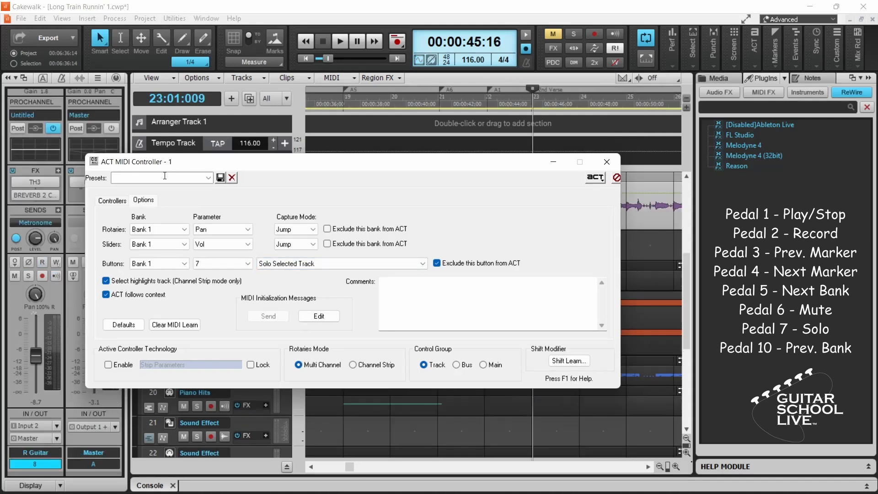
- Save the mapping as preset 'Tutorial' and close the ACT MIDI Controller window
type("Tutorial")
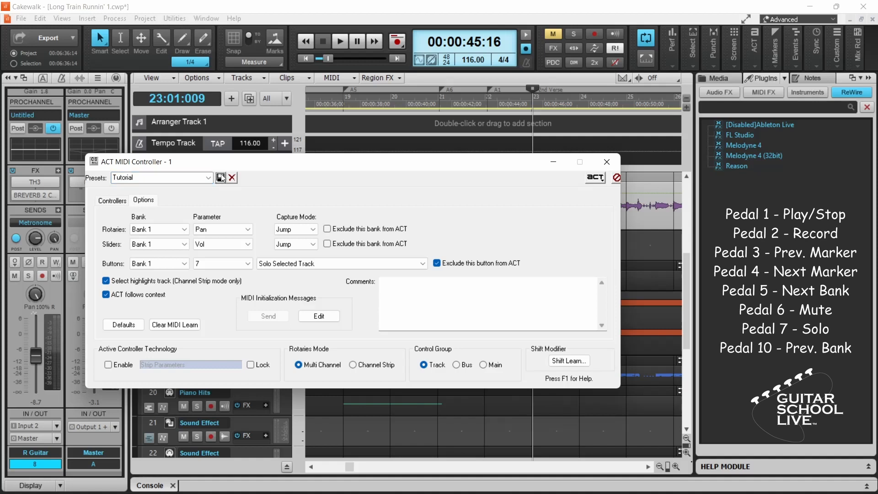
mouse_move(446, 167)
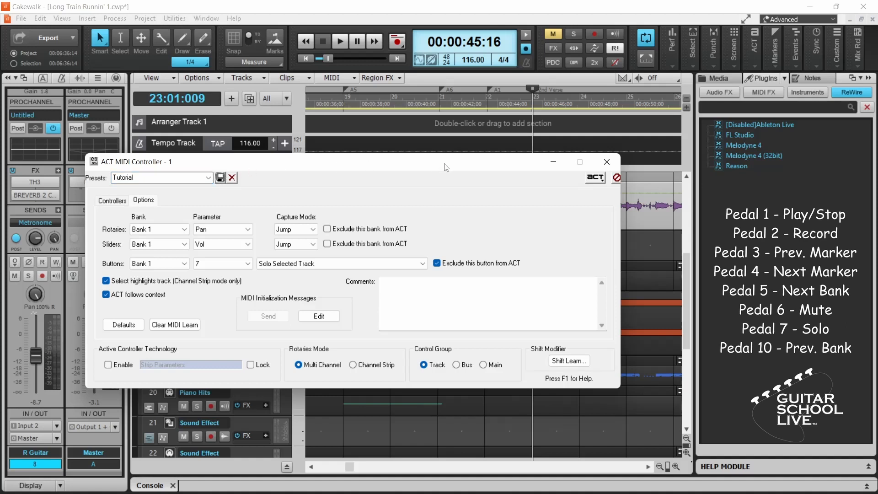
mouse_move(607, 162)
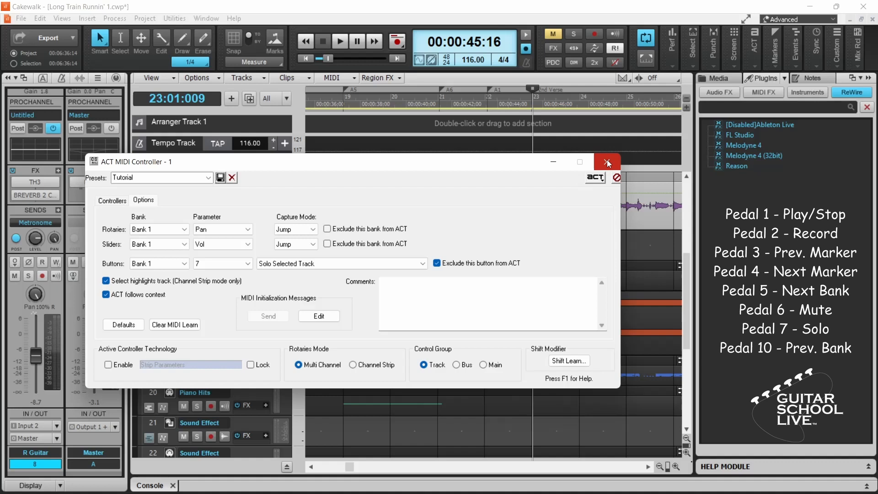
left_click(608, 162)
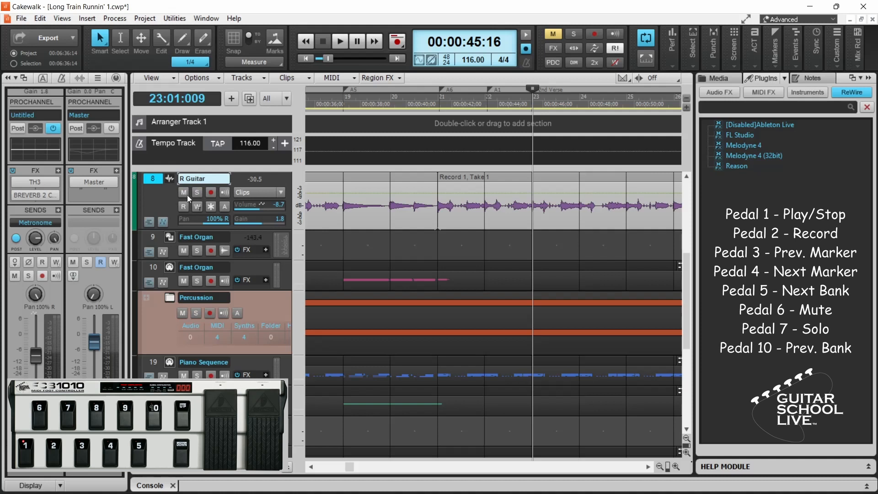
- Test the pedals: toggle R Guitar mute, arm R Guitar for record and start playback near bar 27
left_click(183, 192)
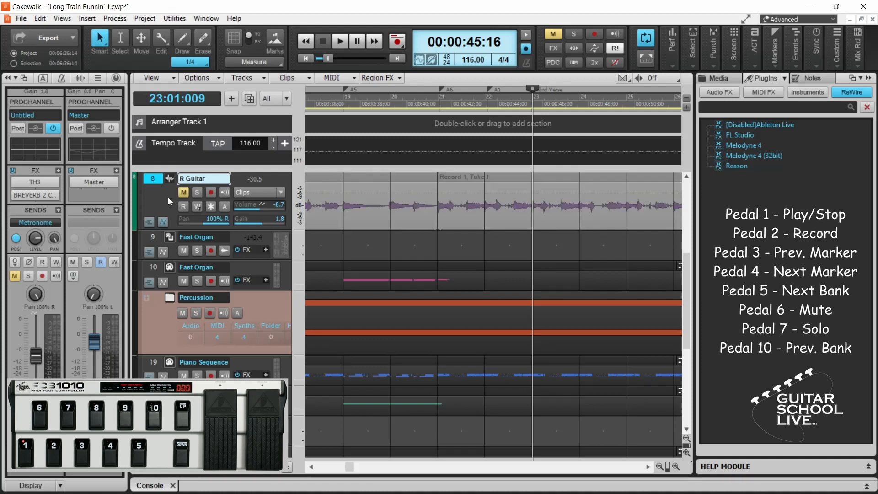
left_click(196, 192)
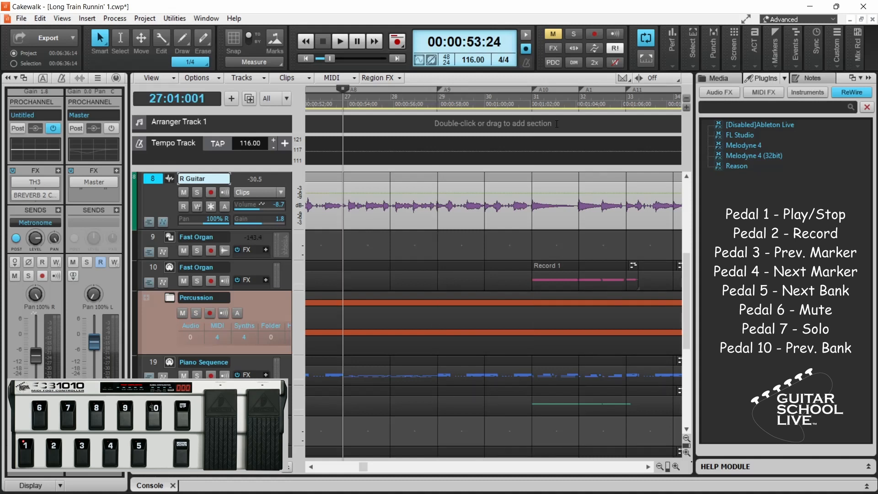
left_click(210, 192)
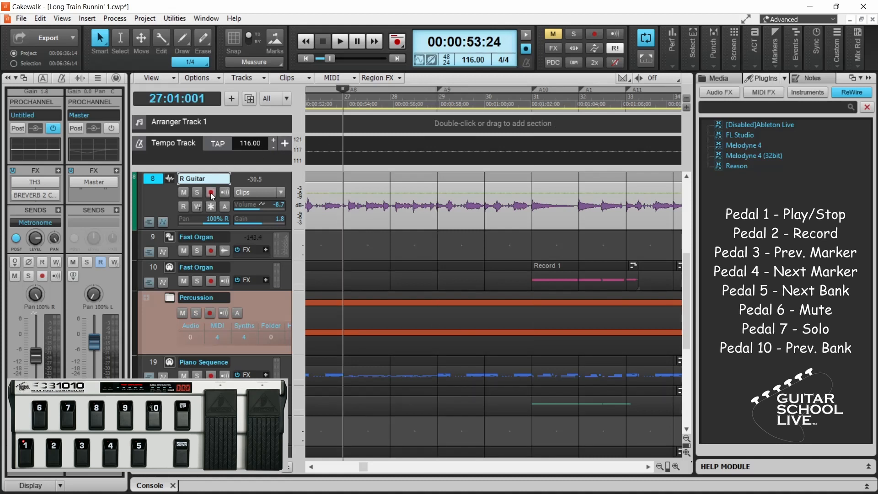
left_click(210, 192)
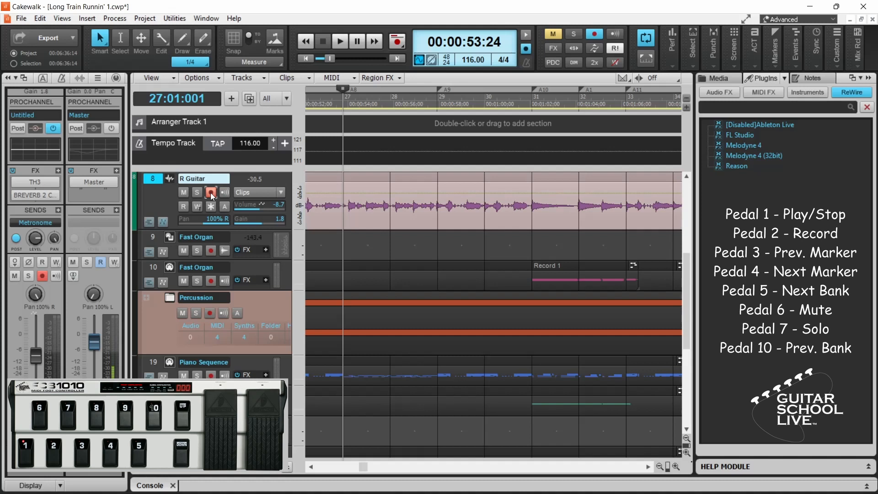
left_click(339, 41)
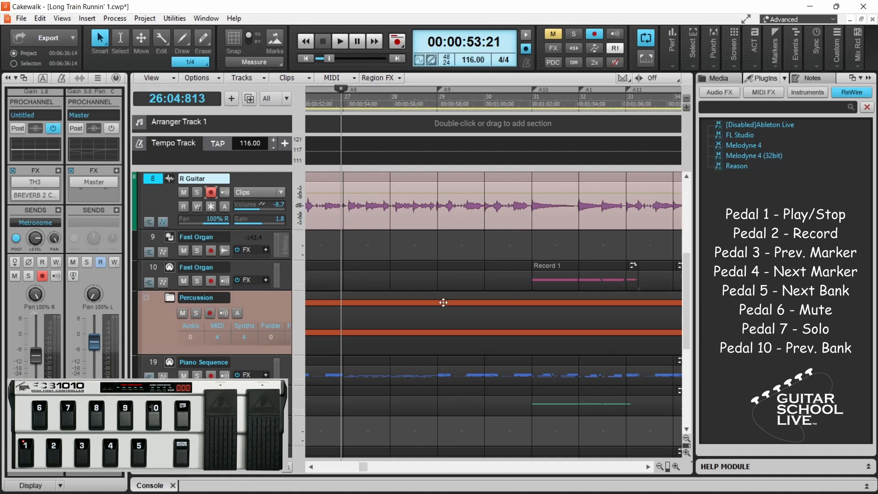
left_click(339, 41)
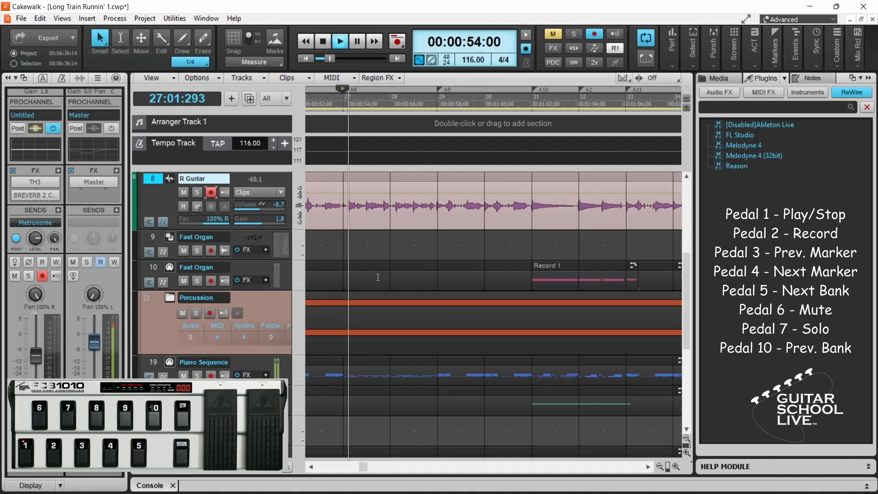